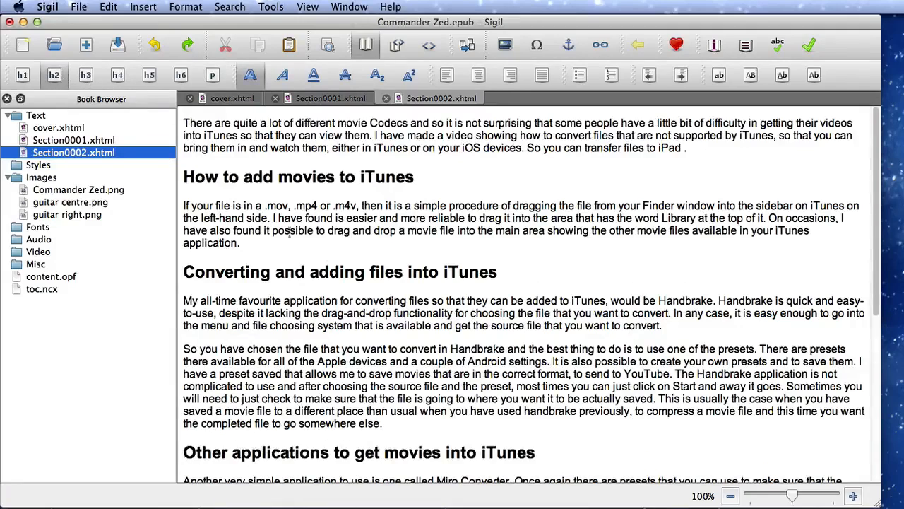
# Format the 'video converter tool used by Mac20Q' line as an h2 subheading
pyautogui.scroll(-3)
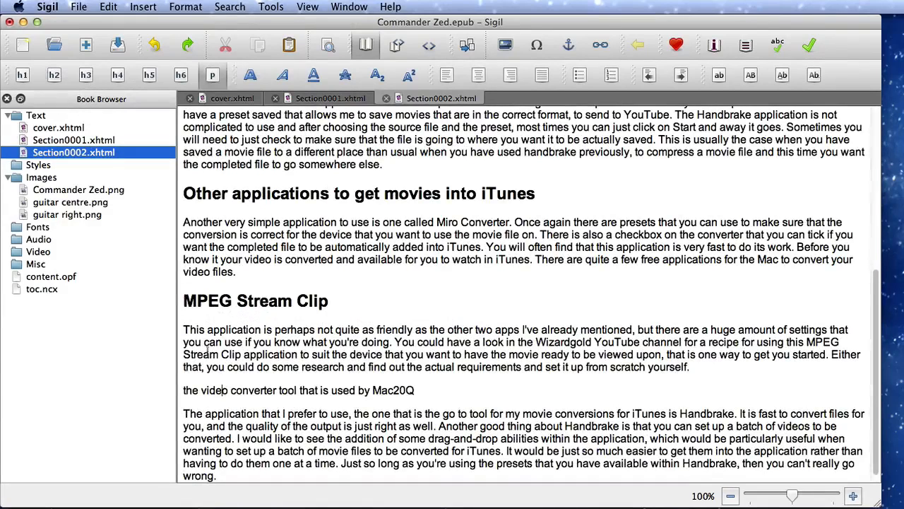
pyautogui.click(53, 73)
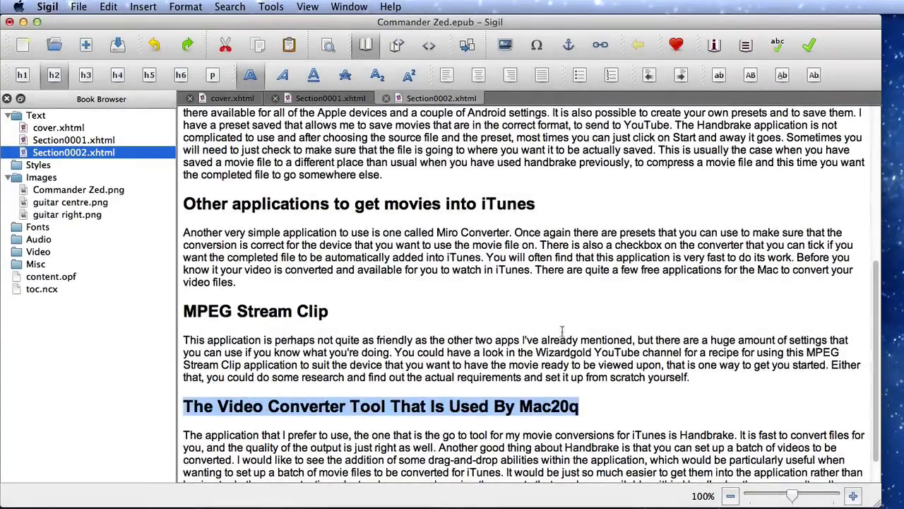
pyautogui.scroll(-3)
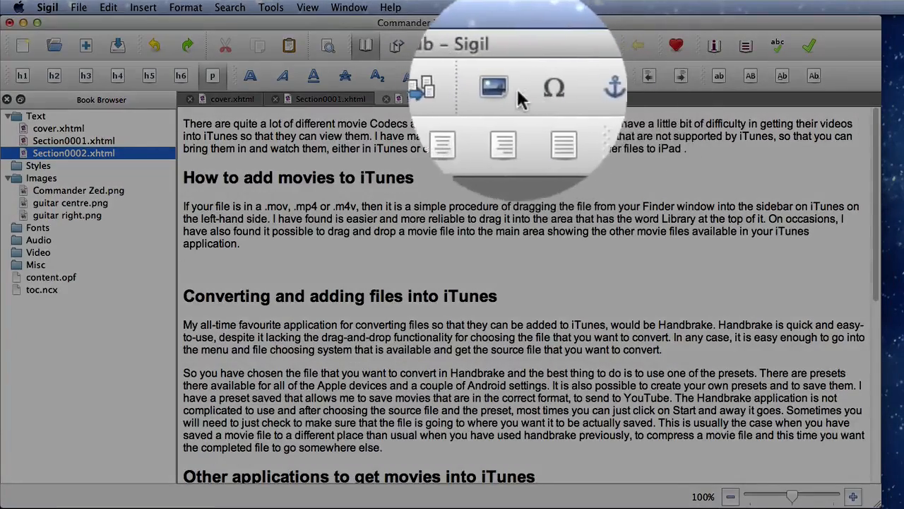
# Insert guitar centre.png below the 'How to add movies to iTunes' paragraph
pyautogui.click(494, 88)
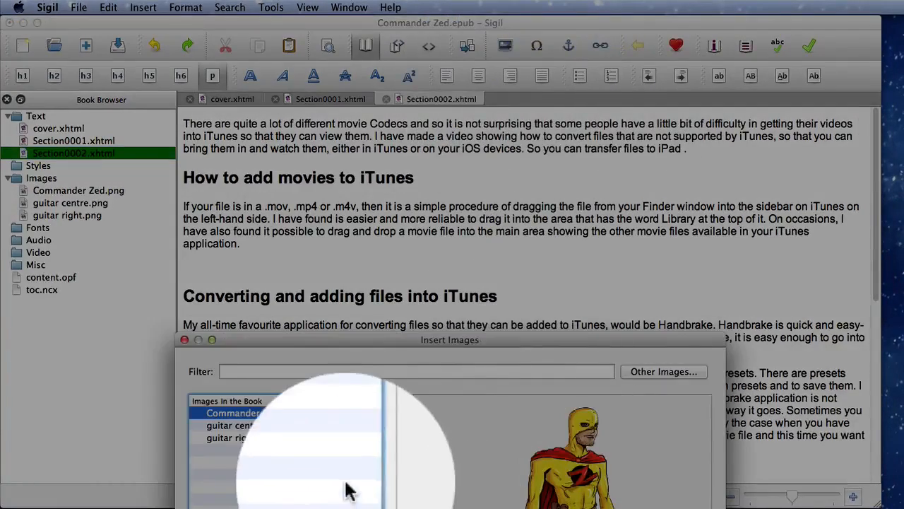
pyautogui.moveTo(290, 424)
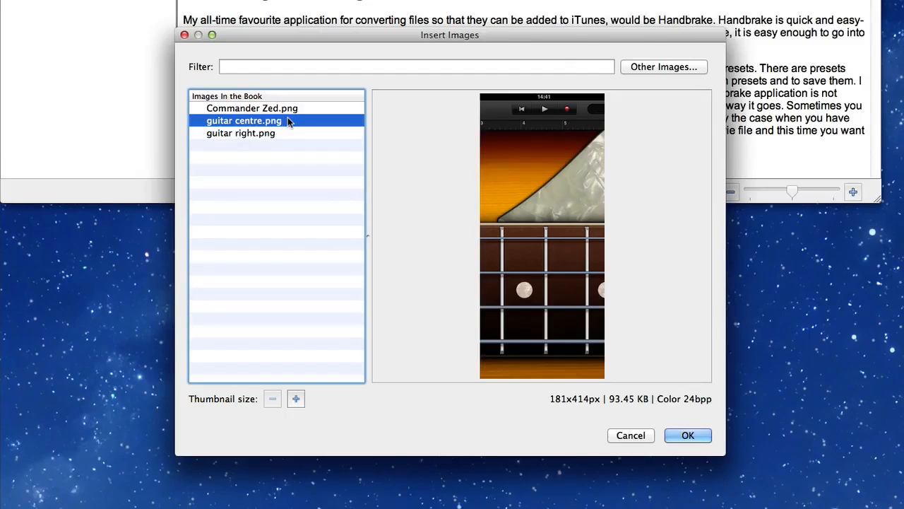
pyautogui.moveTo(387, 195)
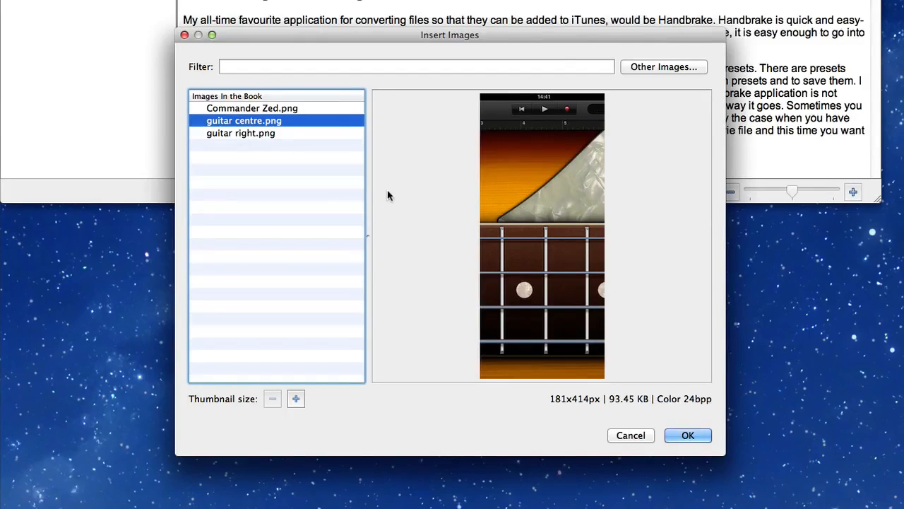
pyautogui.click(687, 436)
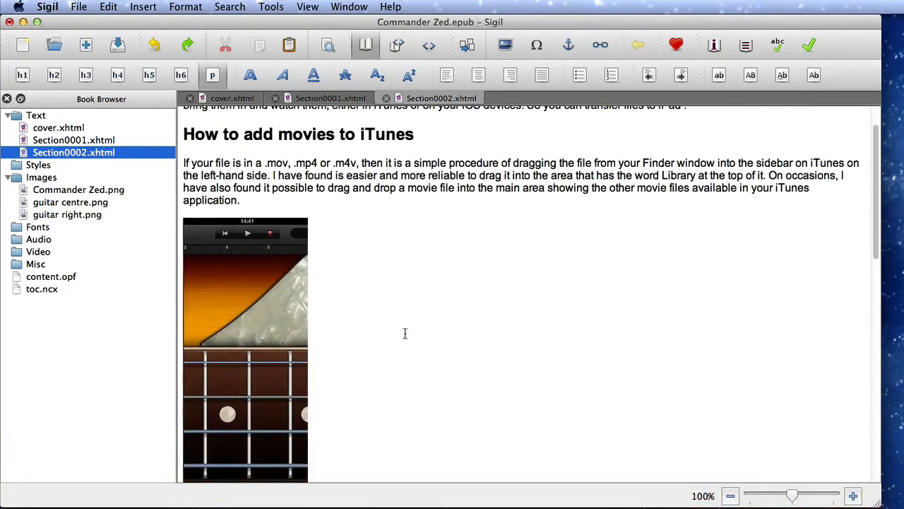
pyautogui.moveTo(501, 258)
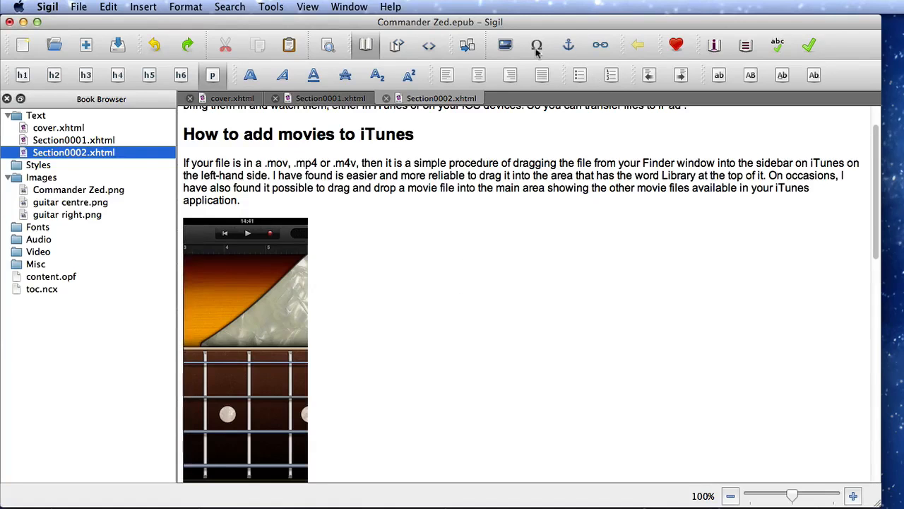
# In Code View, wrap the guitar centre img in a div styled float: left; margin: 10px 10px 10px 10px
pyautogui.click(430, 45)
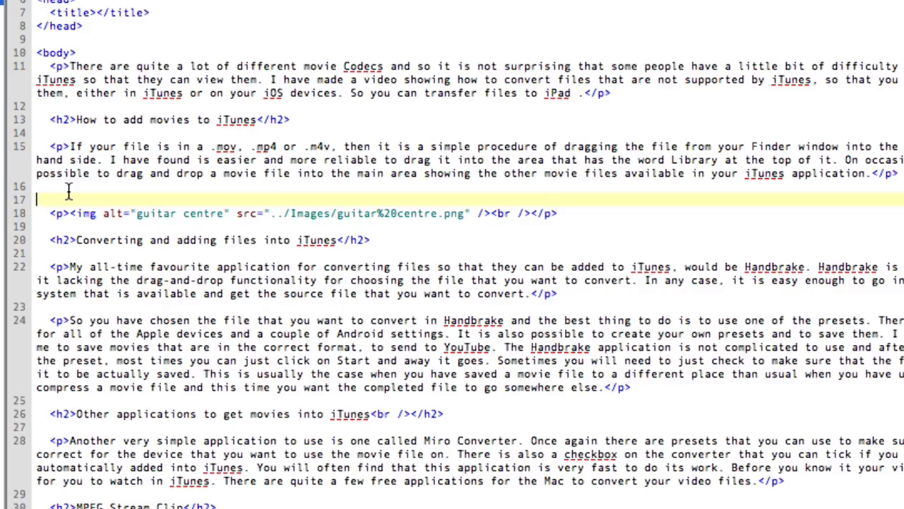
pyautogui.write('d')
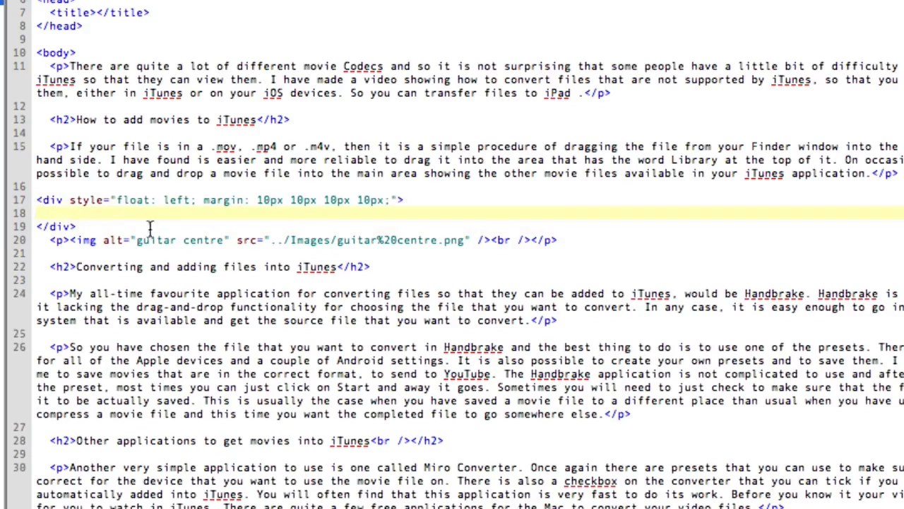
pyautogui.moveTo(64, 201)
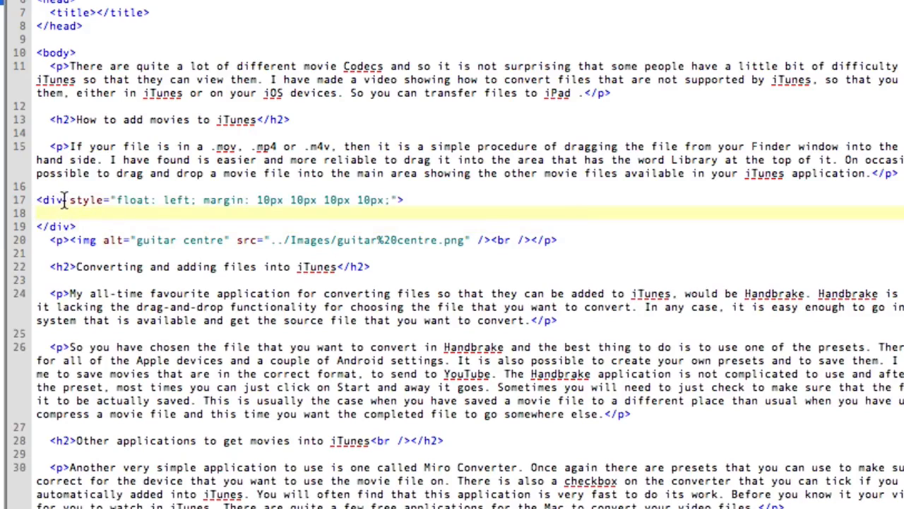
pyautogui.moveTo(204, 201)
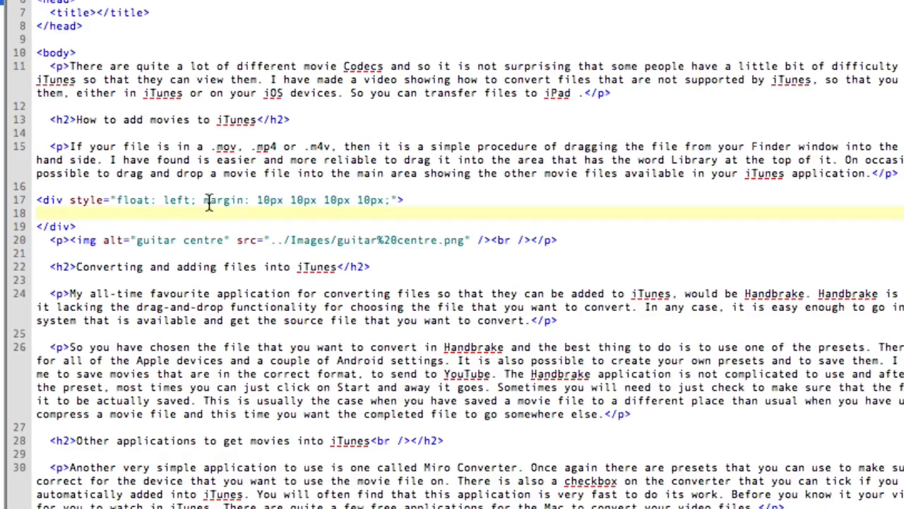
pyautogui.moveTo(67, 239)
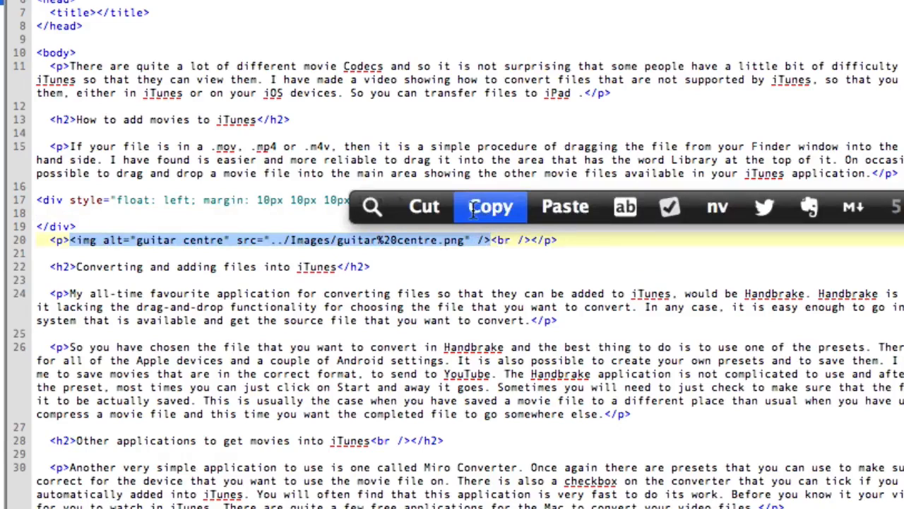
pyautogui.click(424, 207)
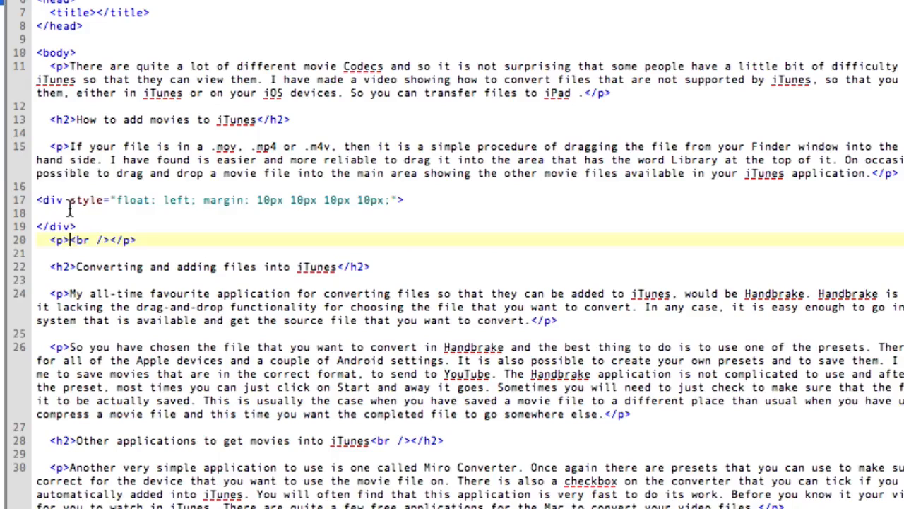
pyautogui.write('<img alt="guitar centre" src="../Images/guitar%20centre.png" />')
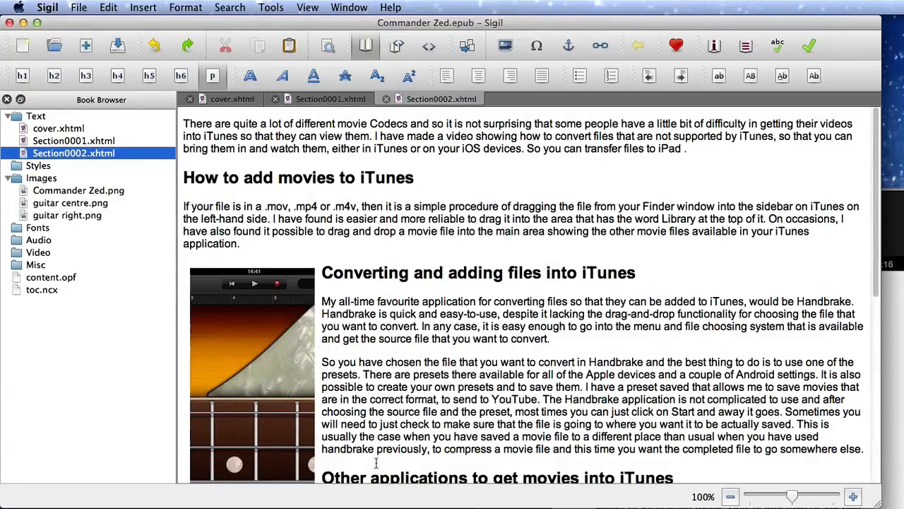
pyautogui.moveTo(274, 306)
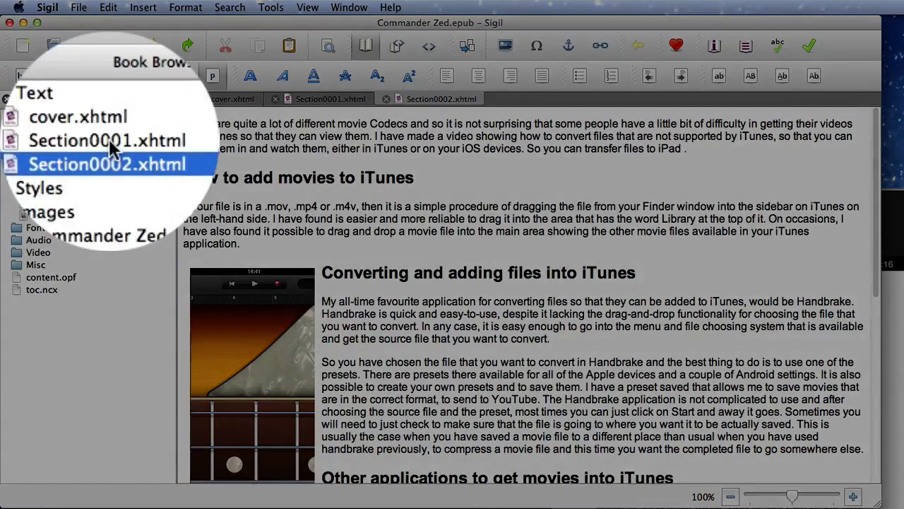
# View Section0001.xhtml and cover.xhtml, then return to Section0002.xhtml
pyautogui.click(106, 140)
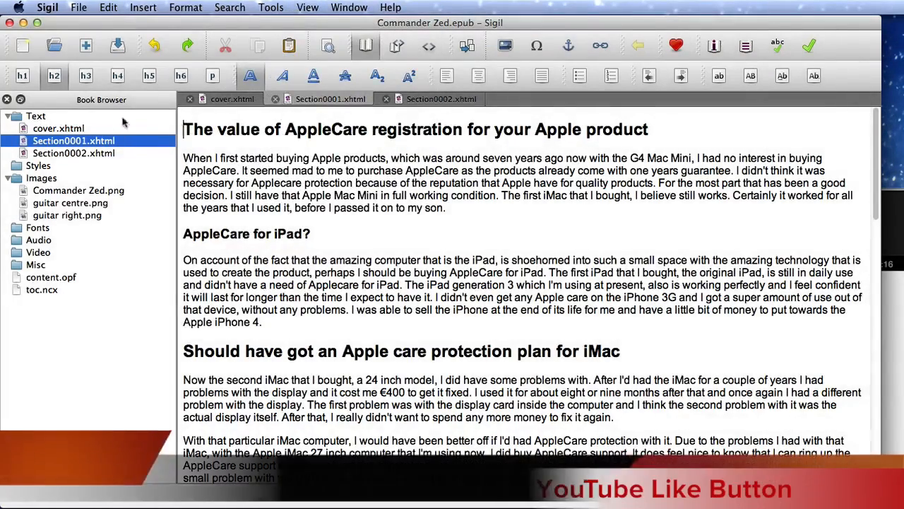
pyautogui.click(385, 98)
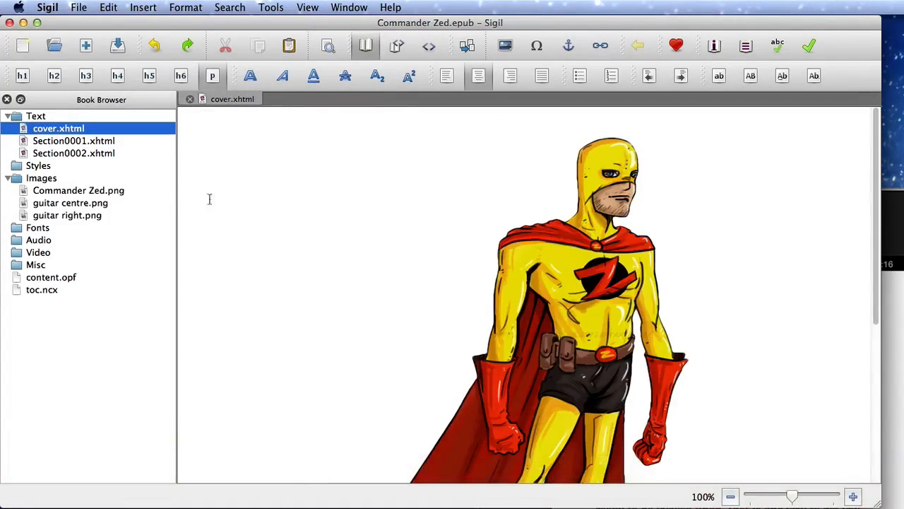
pyautogui.click(73, 141)
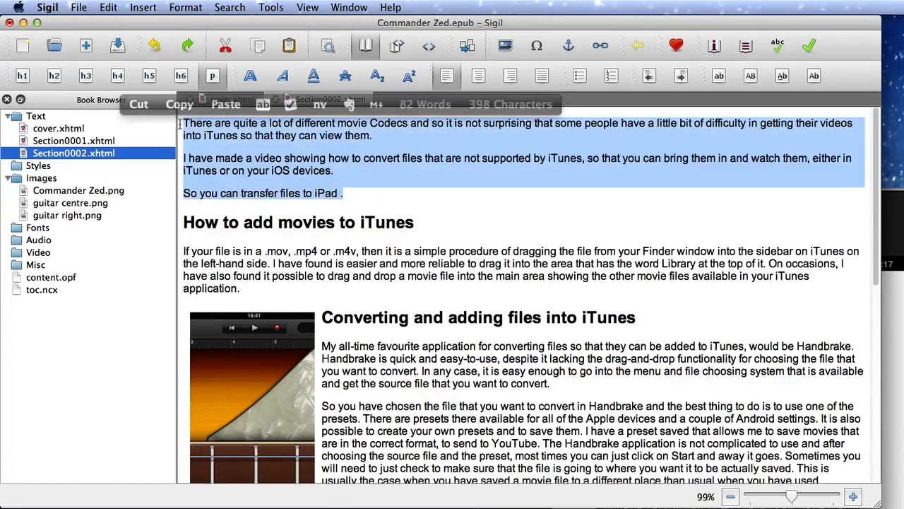
# Remove the bullet list so Section0002's opening lines form one plain paragraph
pyautogui.click(579, 76)
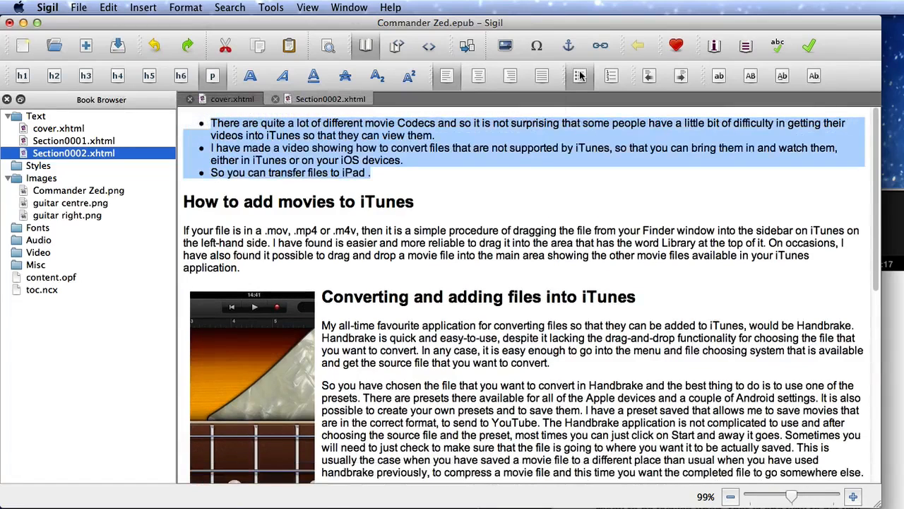
pyautogui.moveTo(609, 85)
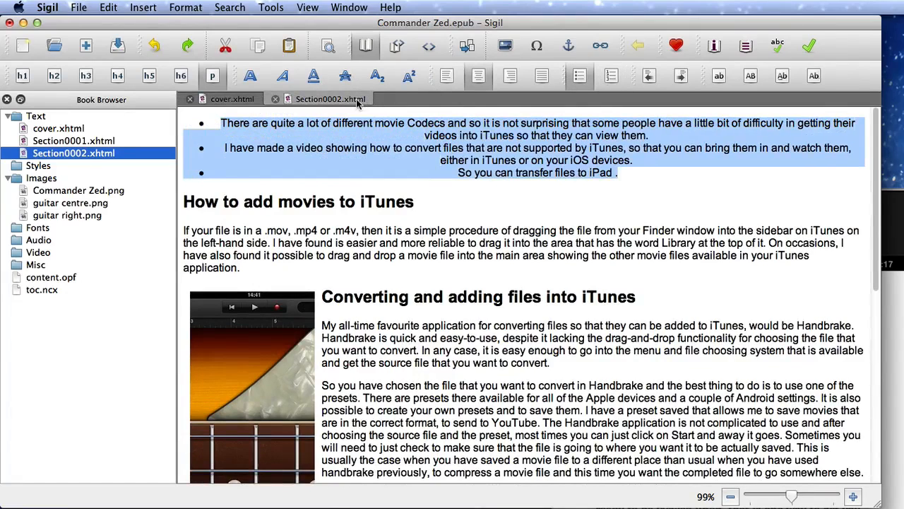
pyautogui.click(430, 45)
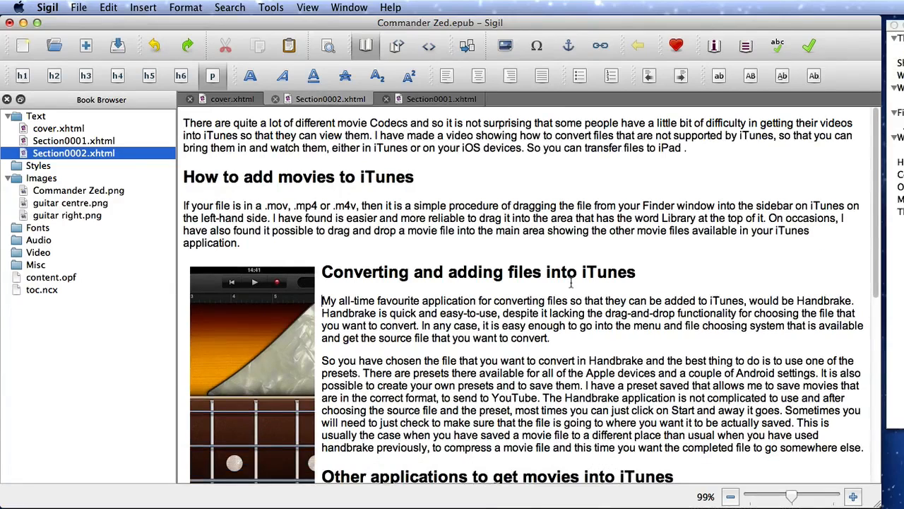
pyautogui.moveTo(308, 252)
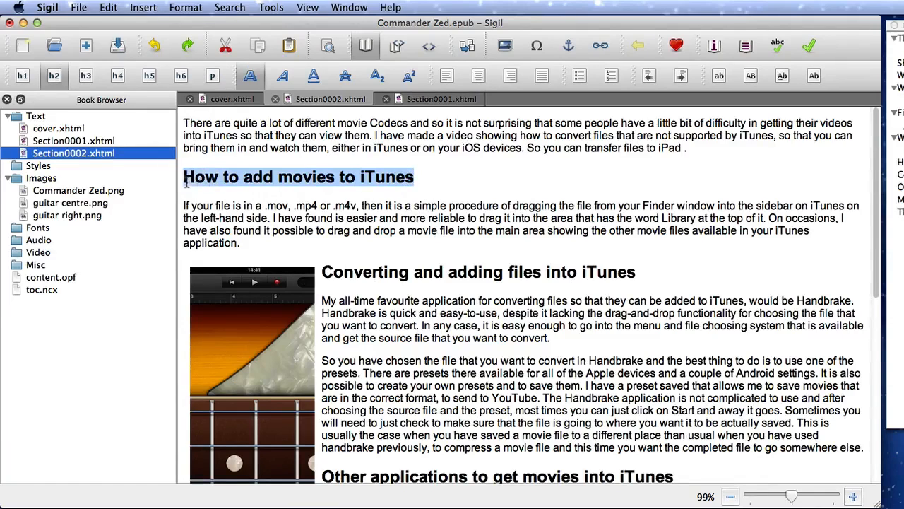
# Assign the ID 'howtoadd' to the 'How to add movies to iTunes' heading
pyautogui.doubleClick(297, 177)
pyautogui.write('howtoadd')
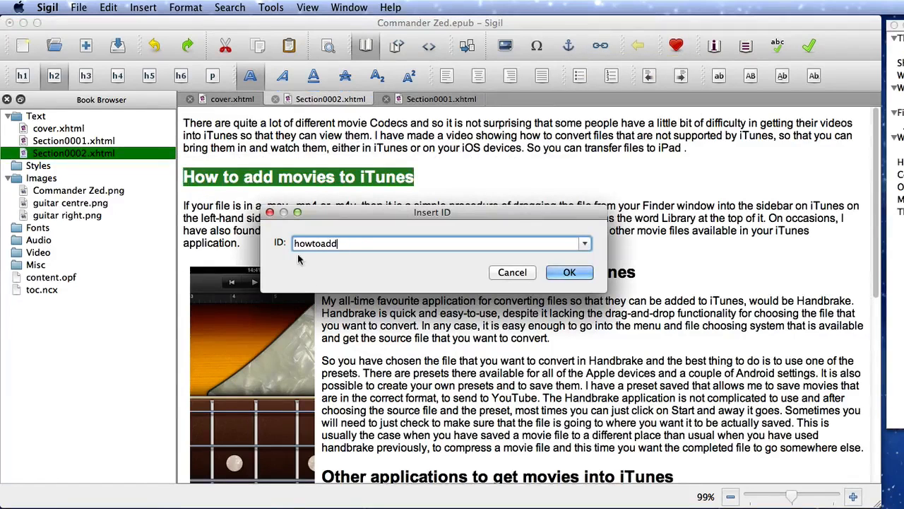
pyautogui.click(569, 271)
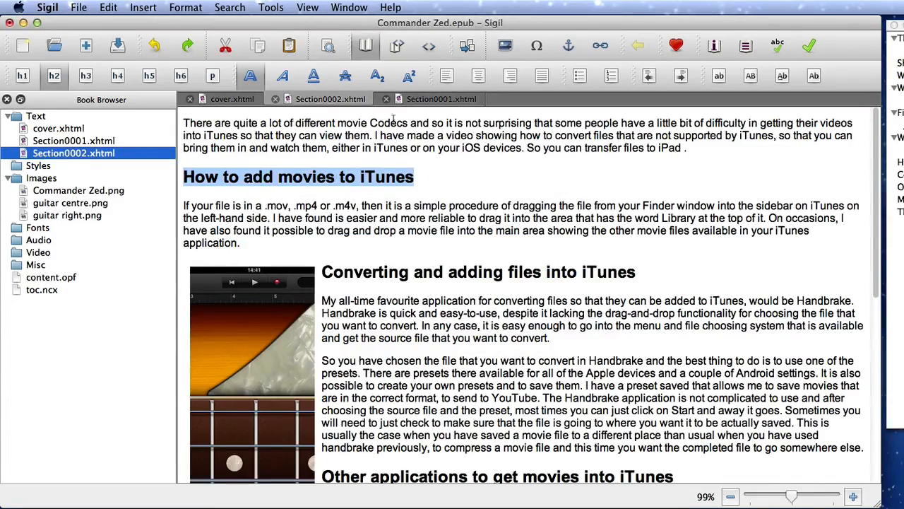
pyautogui.click(440, 99)
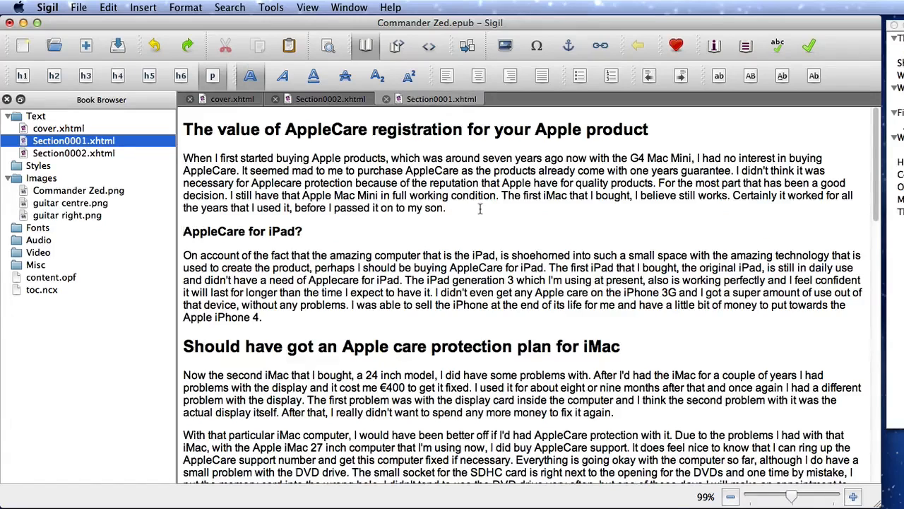
# Add 'How to add' in Section0001 linked to Section0002.xhtml#howtoadd
pyautogui.write('How to add')
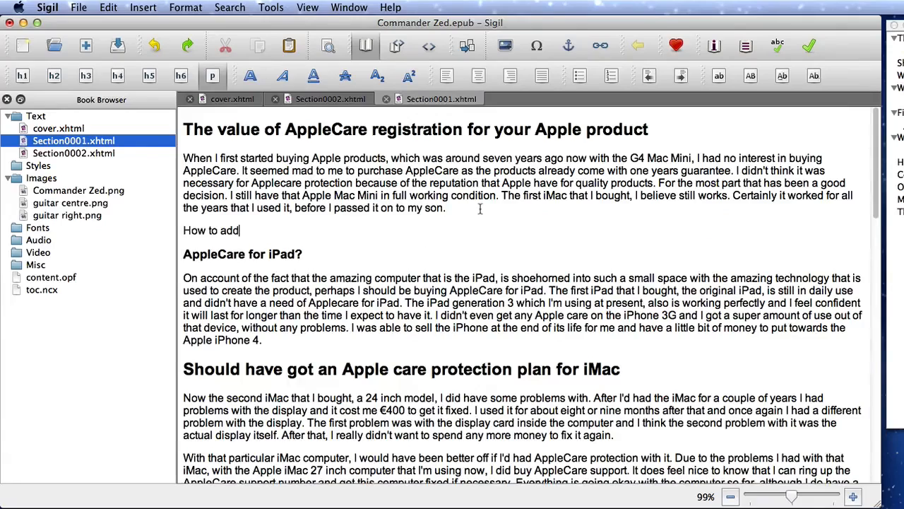
pyautogui.moveTo(183, 229); pyautogui.dragTo(240, 229)
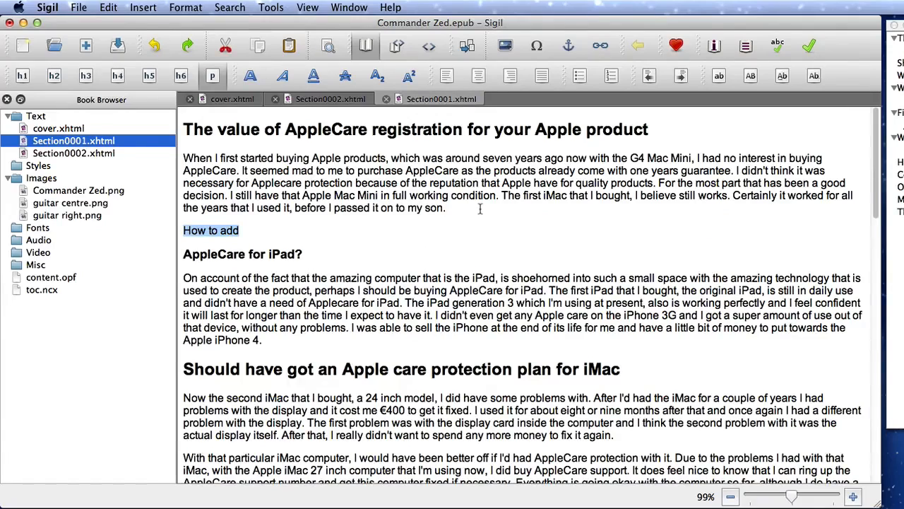
pyautogui.click(599, 45)
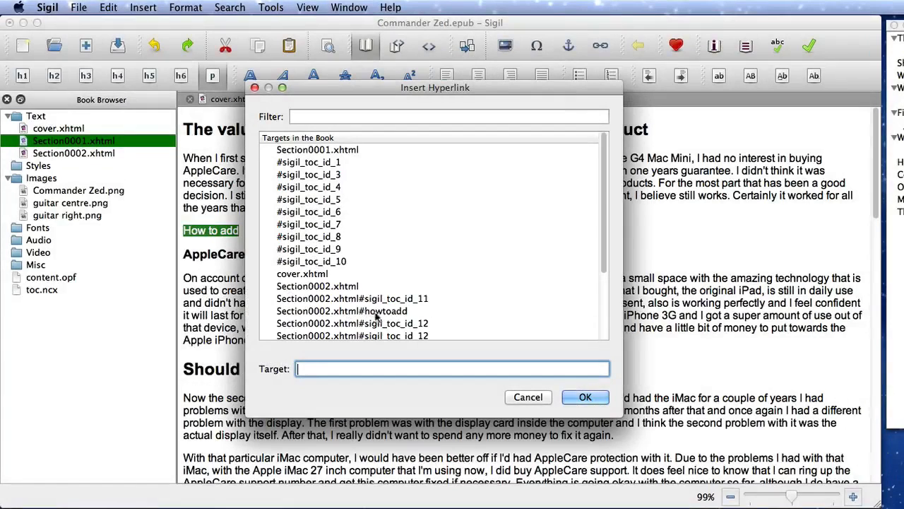
pyautogui.click(342, 311)
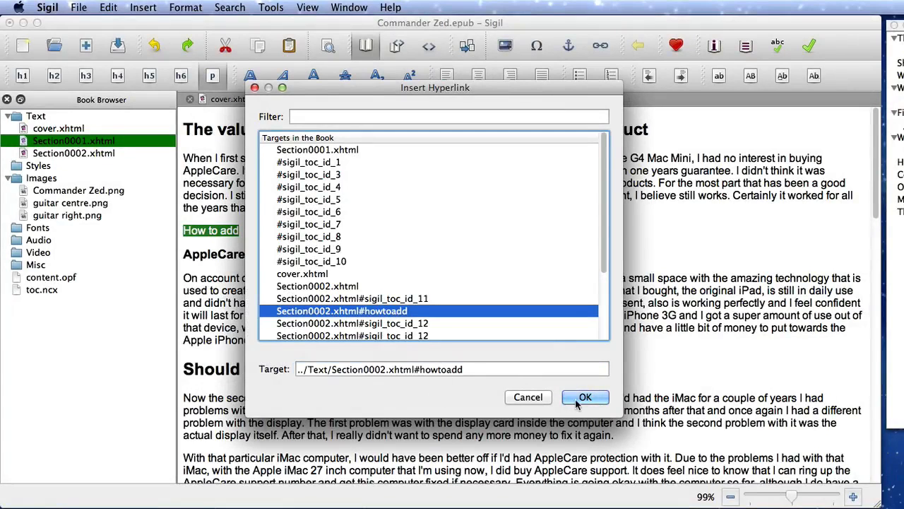
pyautogui.click(585, 396)
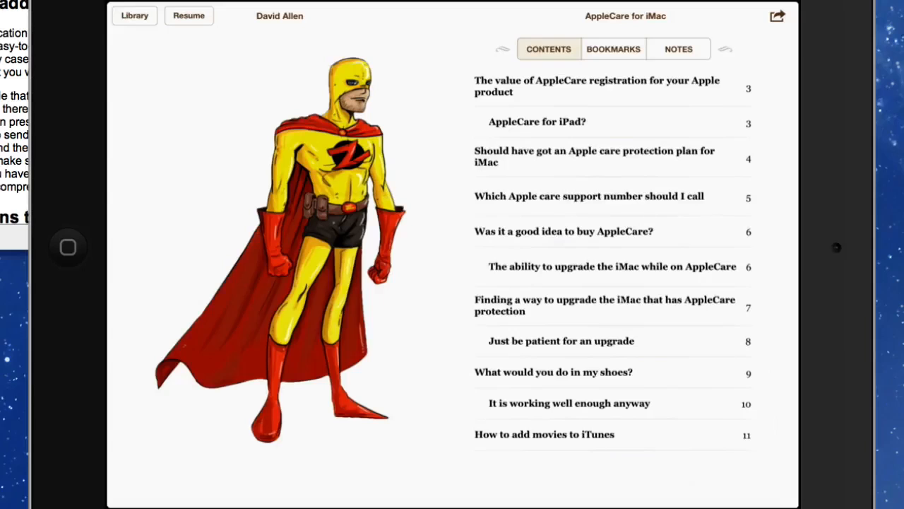
# Preview the book's Contents in iBooks on the iPad and return to Section0002
pyautogui.click(596, 86)
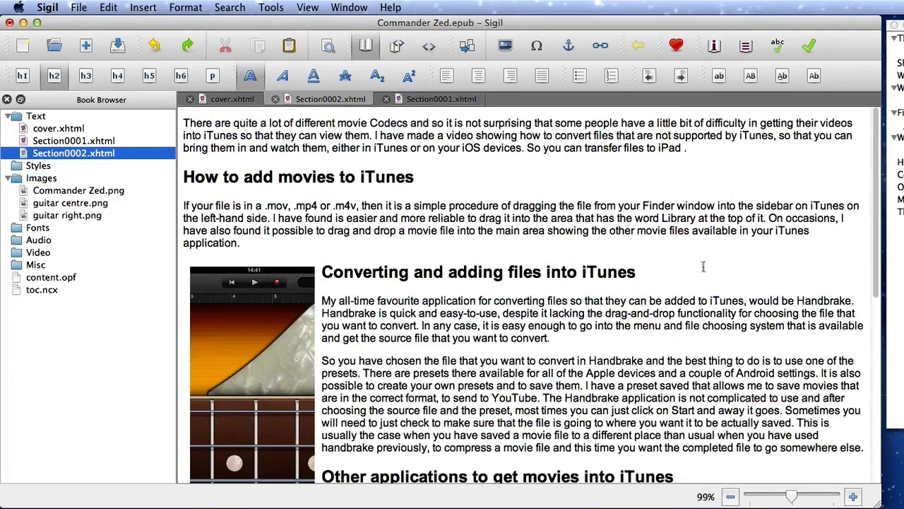
pyautogui.moveTo(336, 322)
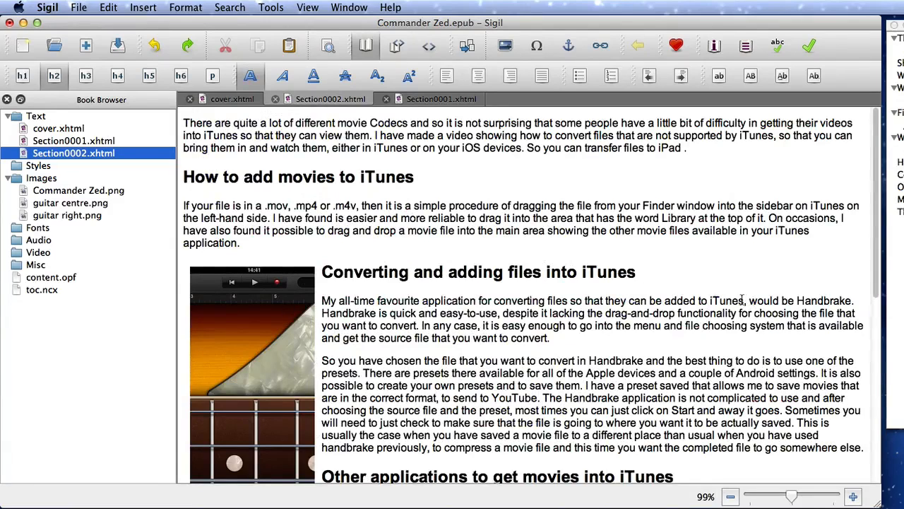
pyautogui.doubleClick(709, 299)
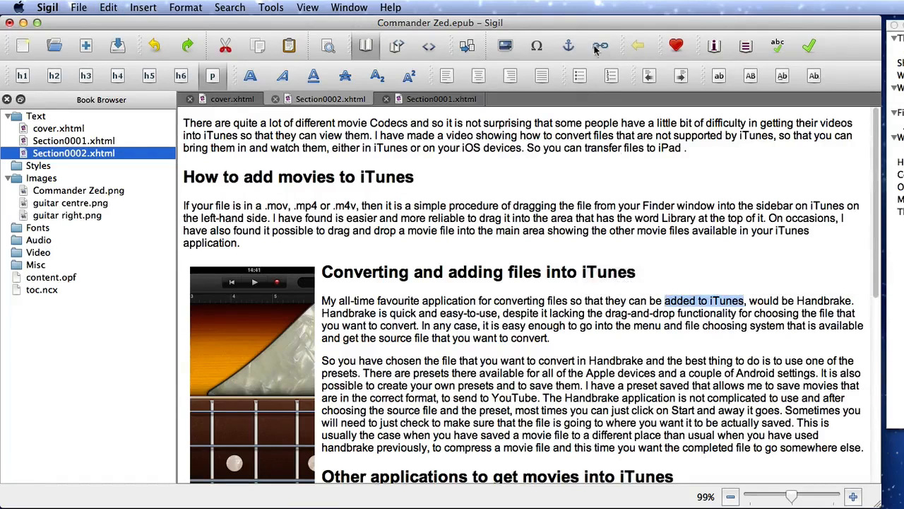
pyautogui.moveTo(601, 45)
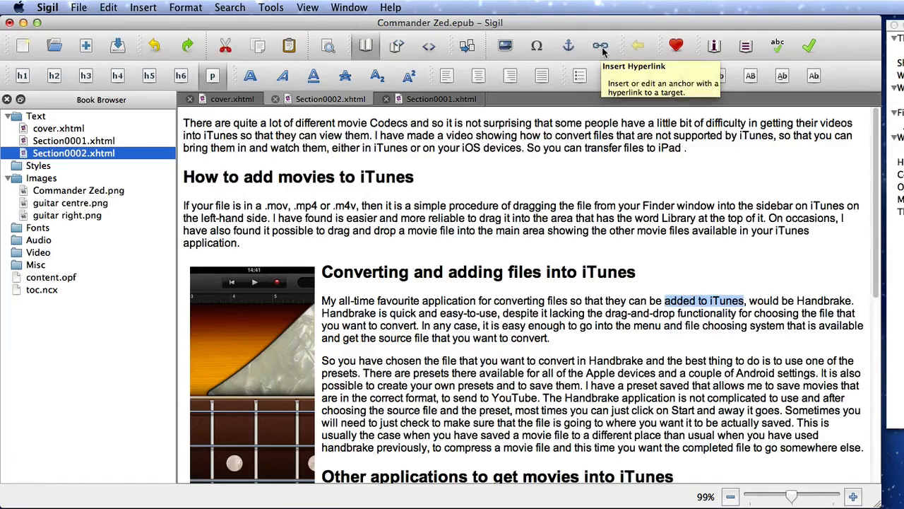
pyautogui.click(599, 45)
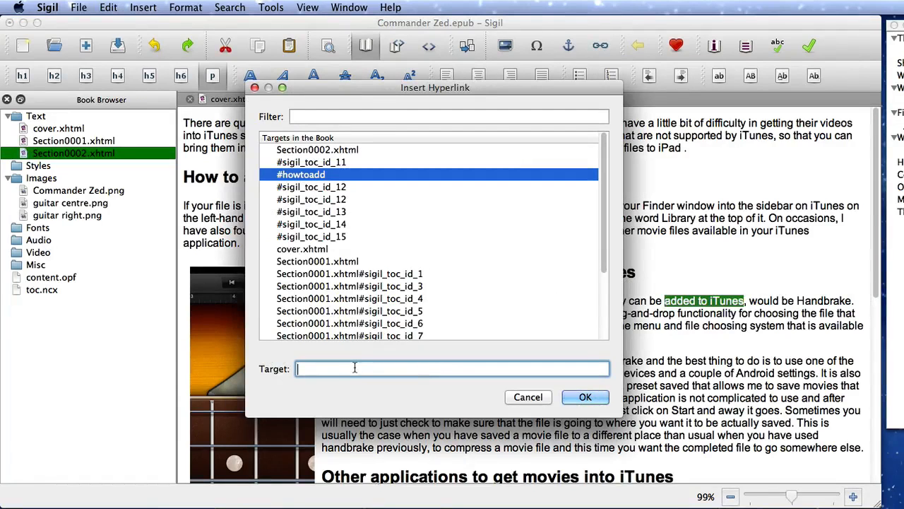
pyautogui.write('http://digitalbookmaestro.com')
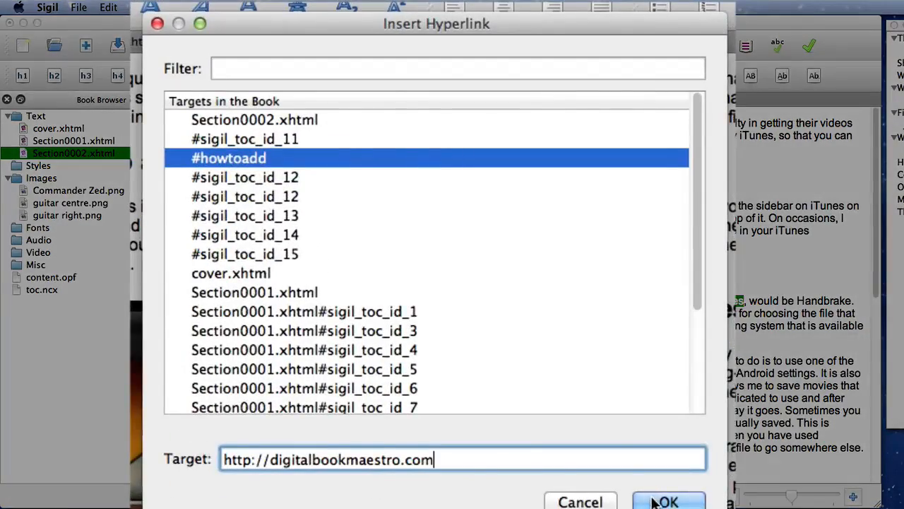
pyautogui.click(667, 500)
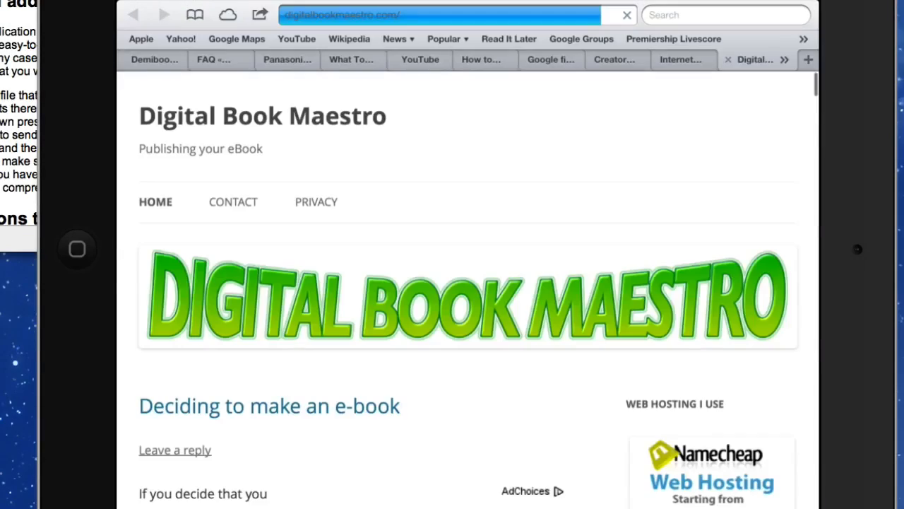
pyautogui.scroll(-3)
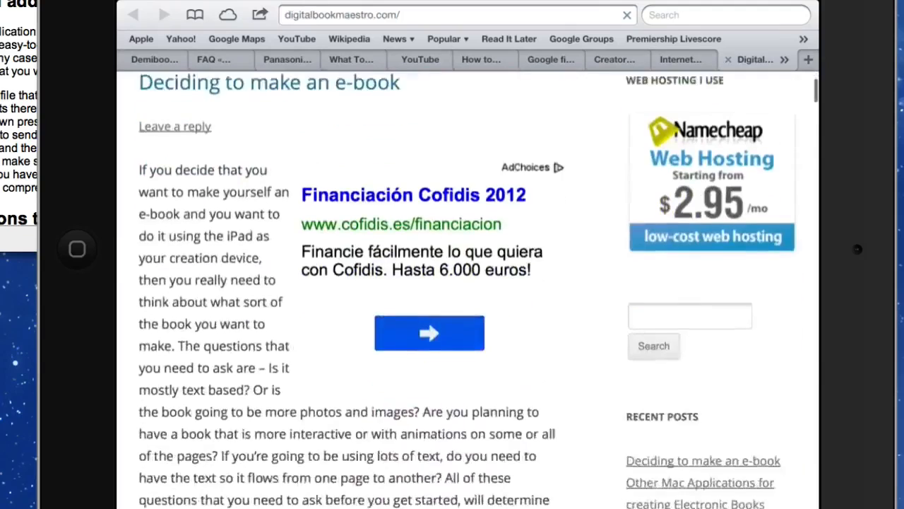